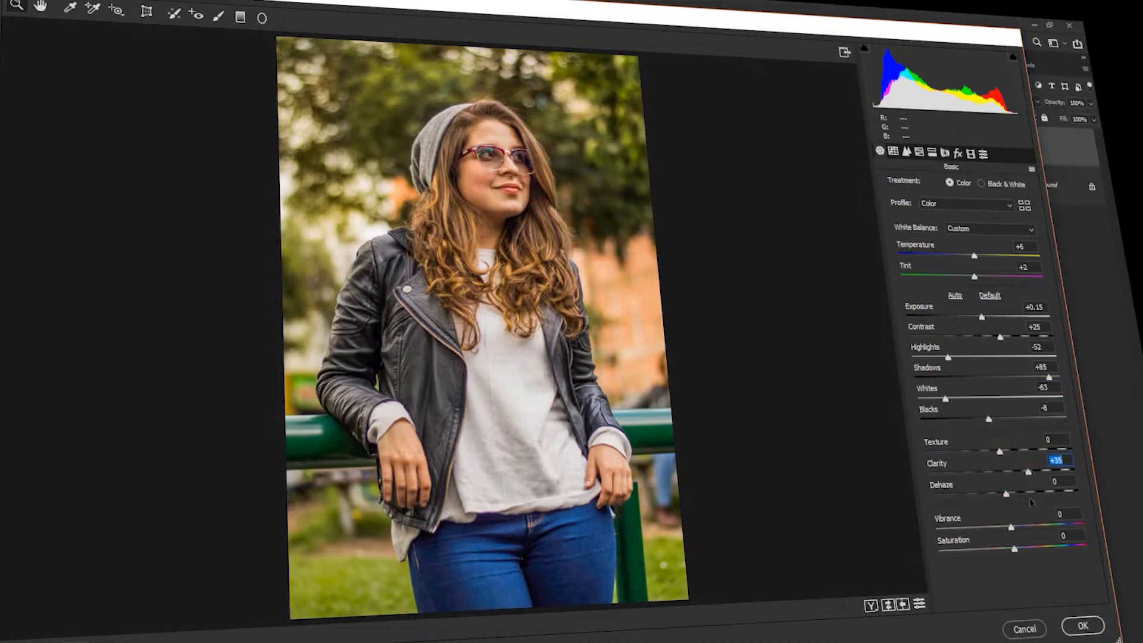
# Raise the portrait's Vibrance to +30 and Saturation to +8 in Camera Raw
pyautogui.moveTo(1010, 526); pyautogui.dragTo(1032, 527)
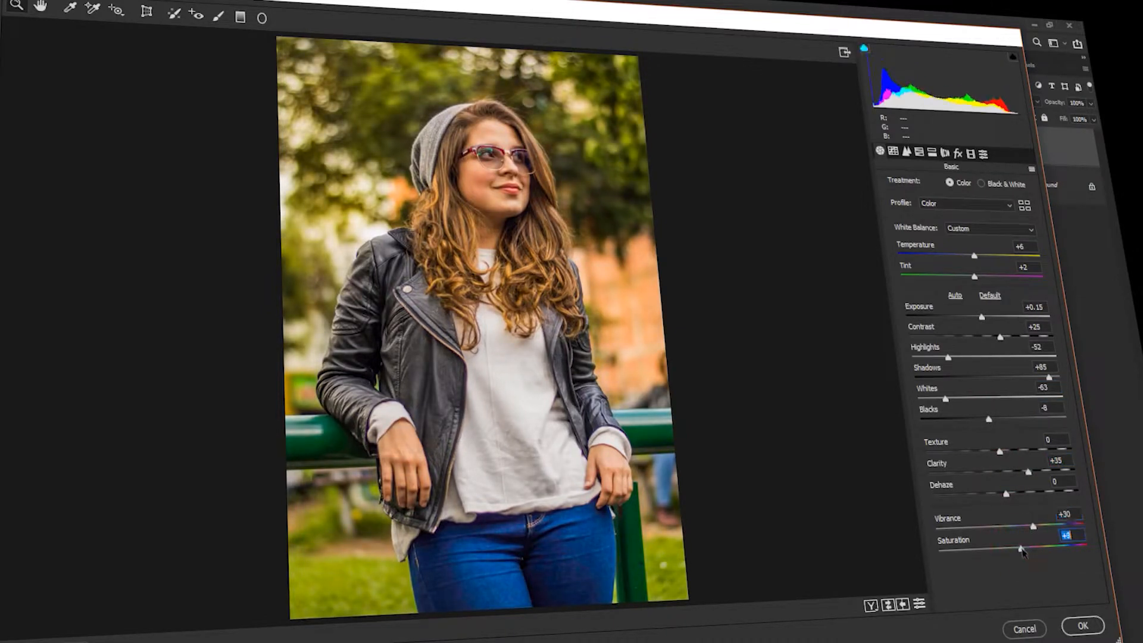
pyautogui.click(919, 152)
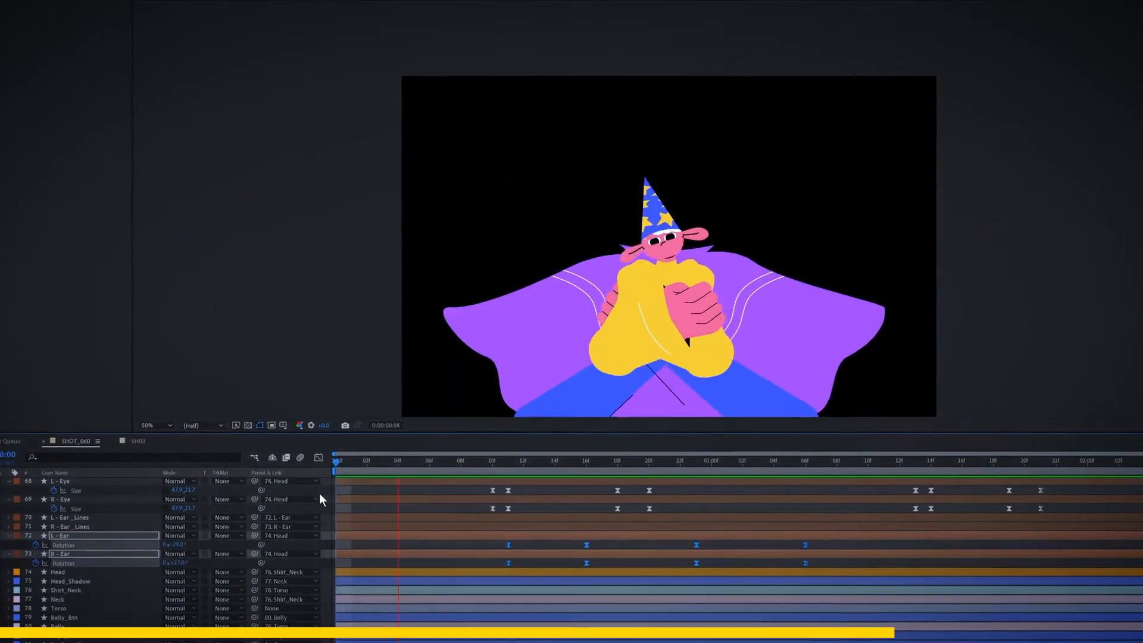
pyautogui.click(734, 412)
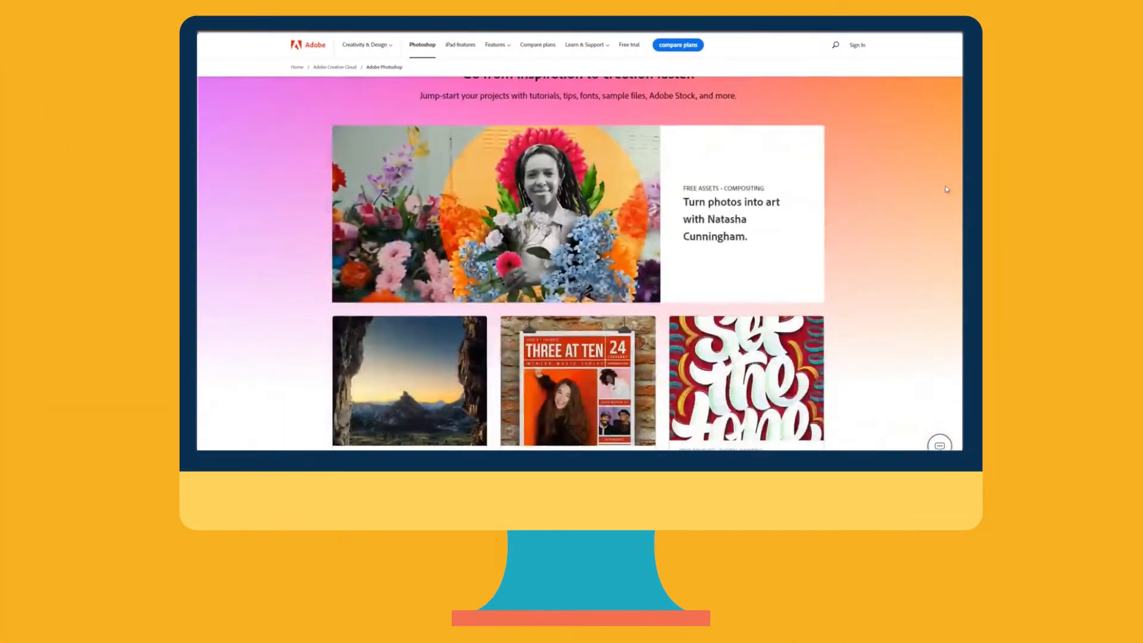
# Scroll past Photoshop's creator stories to the US$ 20,99/mo banner and open Compare plans
pyautogui.scroll(-3)
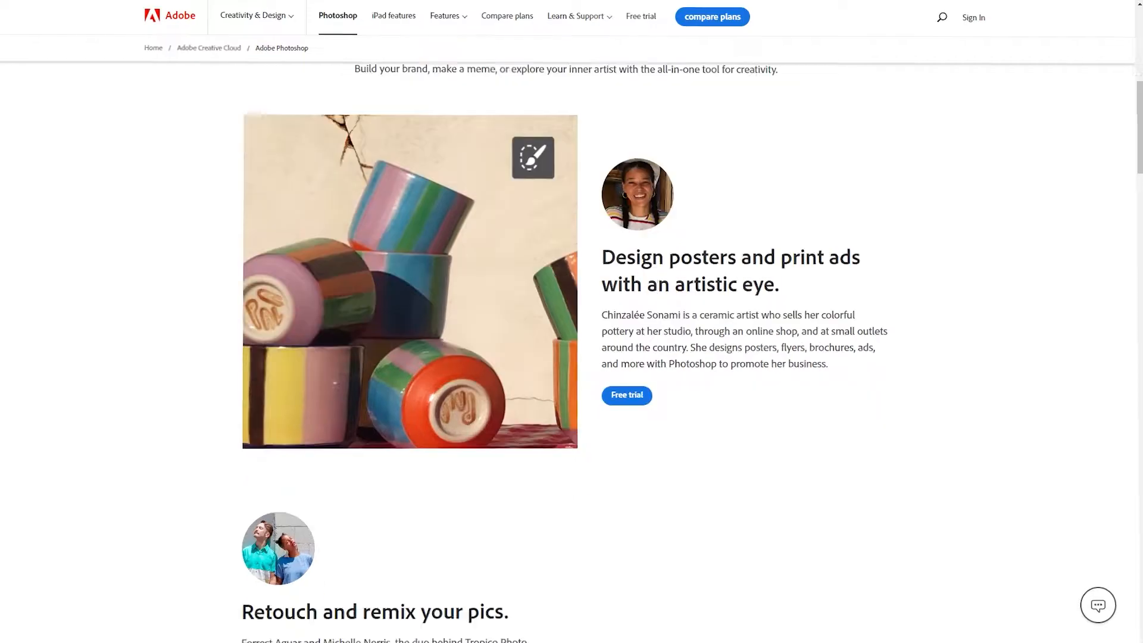
pyautogui.scroll(-3)
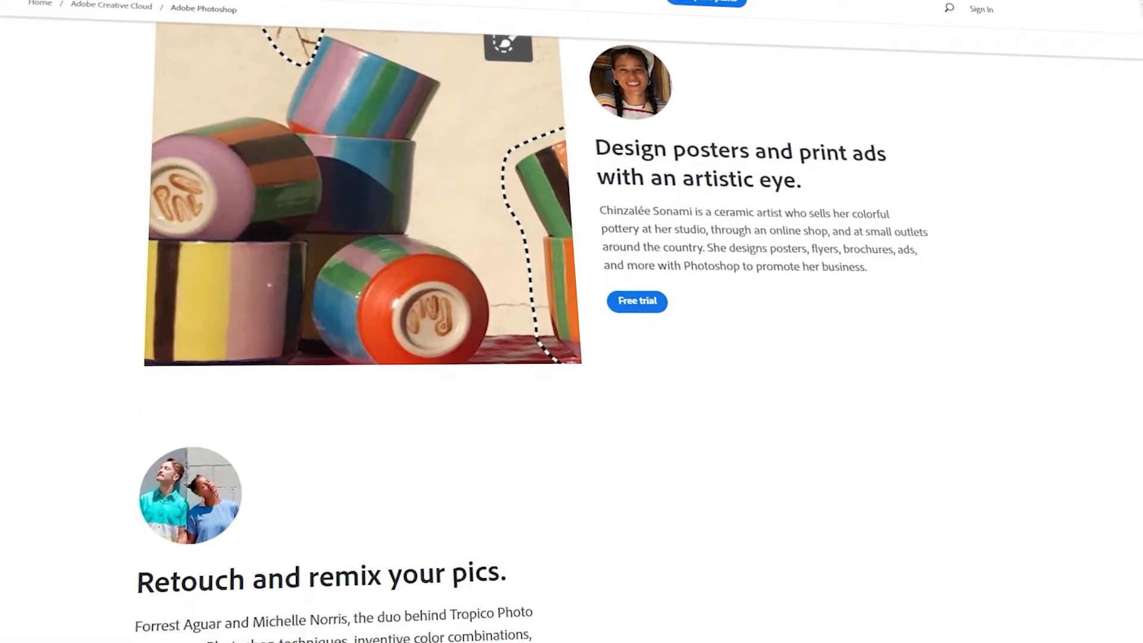
pyautogui.scroll(-3)
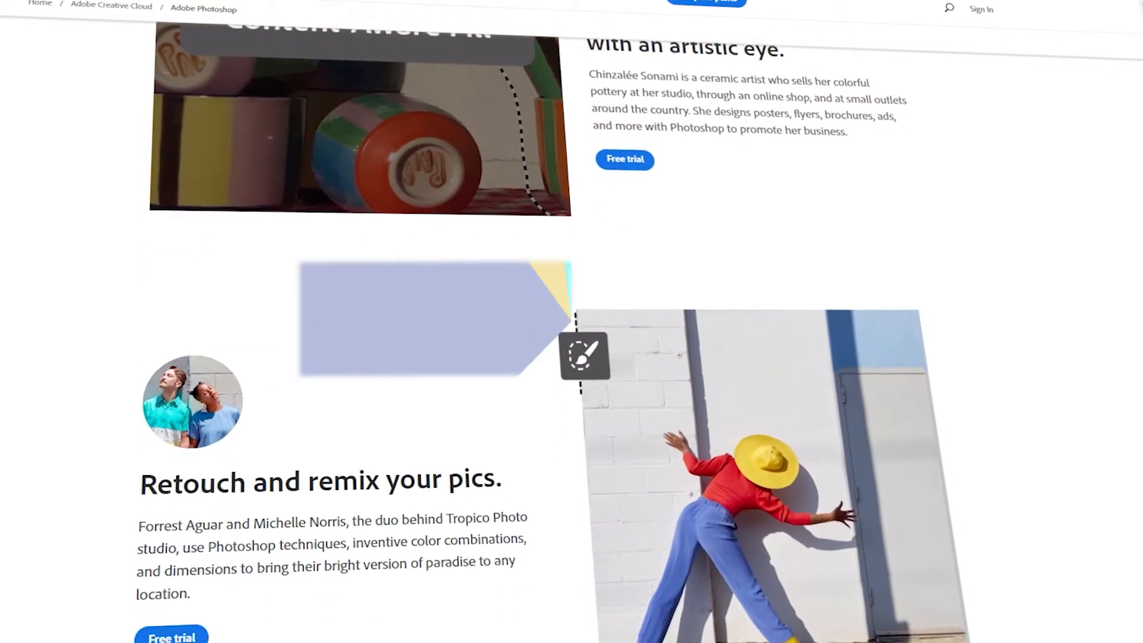
pyautogui.scroll(-3)
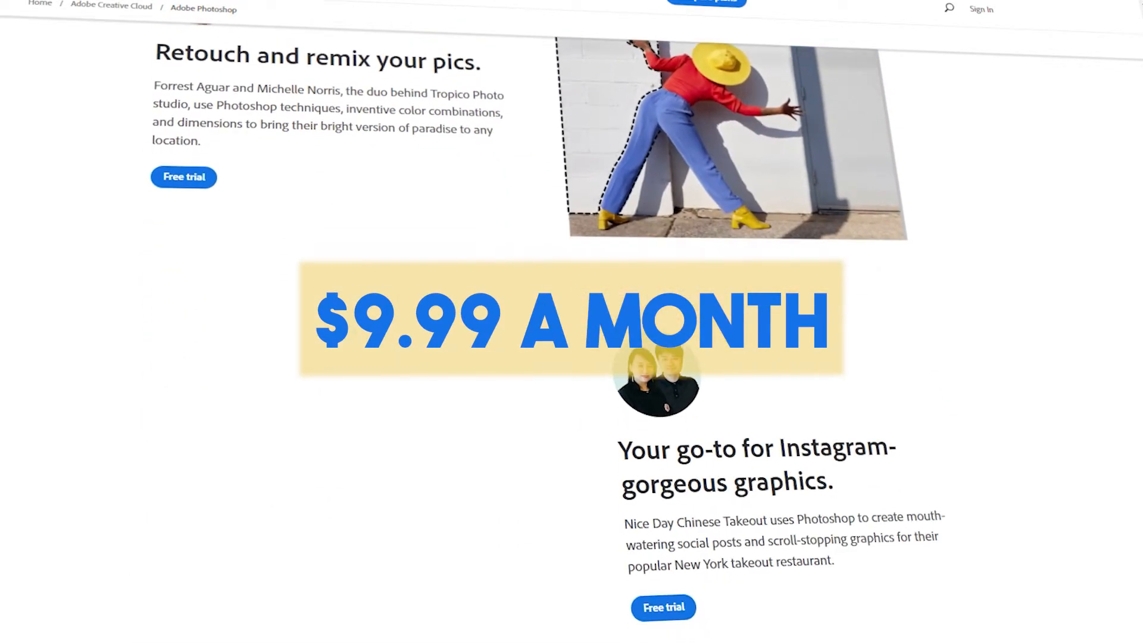
pyautogui.scroll(-3)
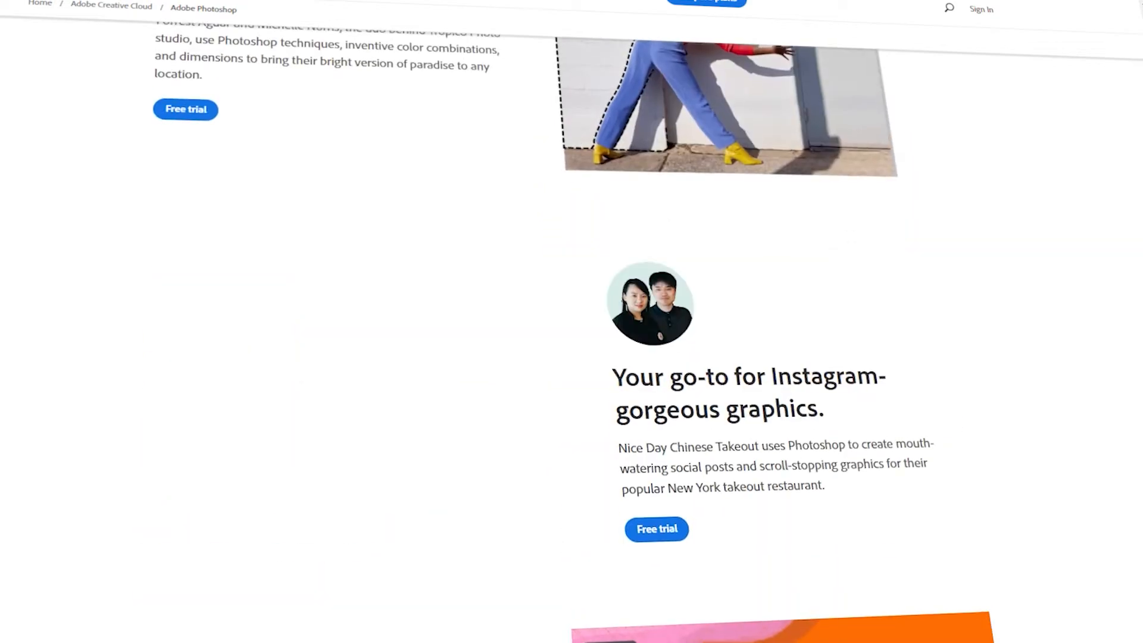
pyautogui.scroll(3)
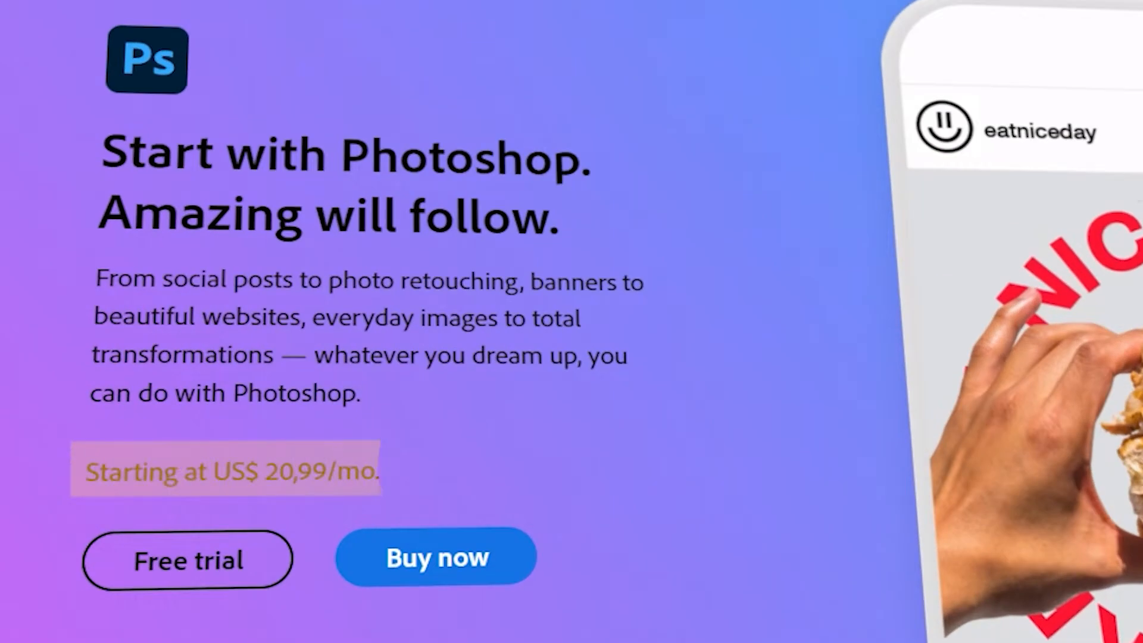
pyautogui.click(229, 470)
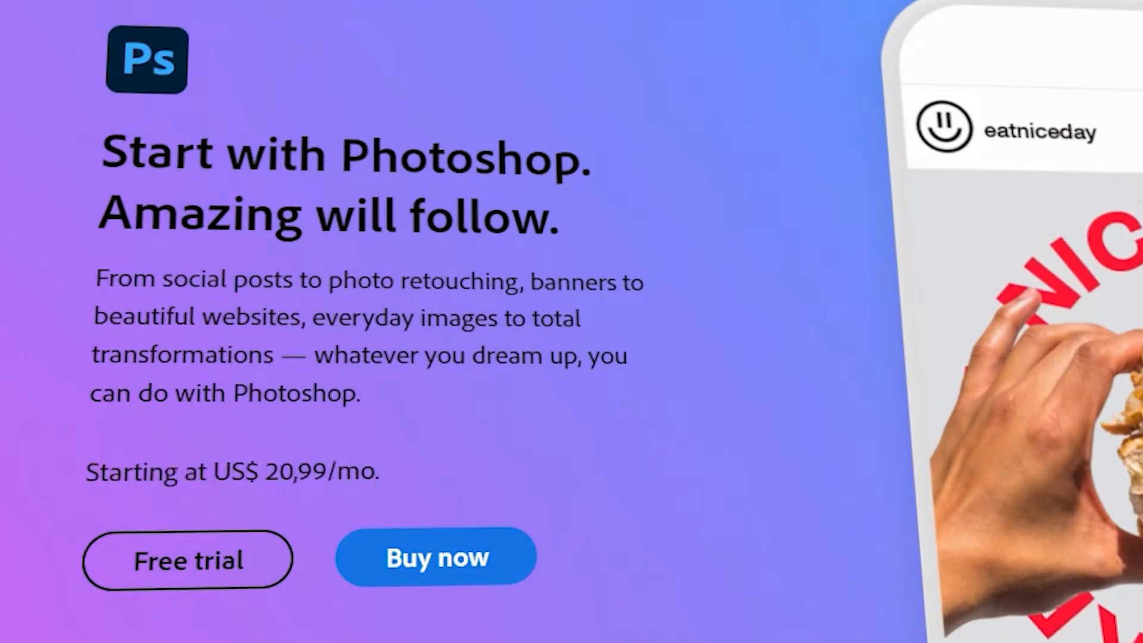
pyautogui.click(435, 556)
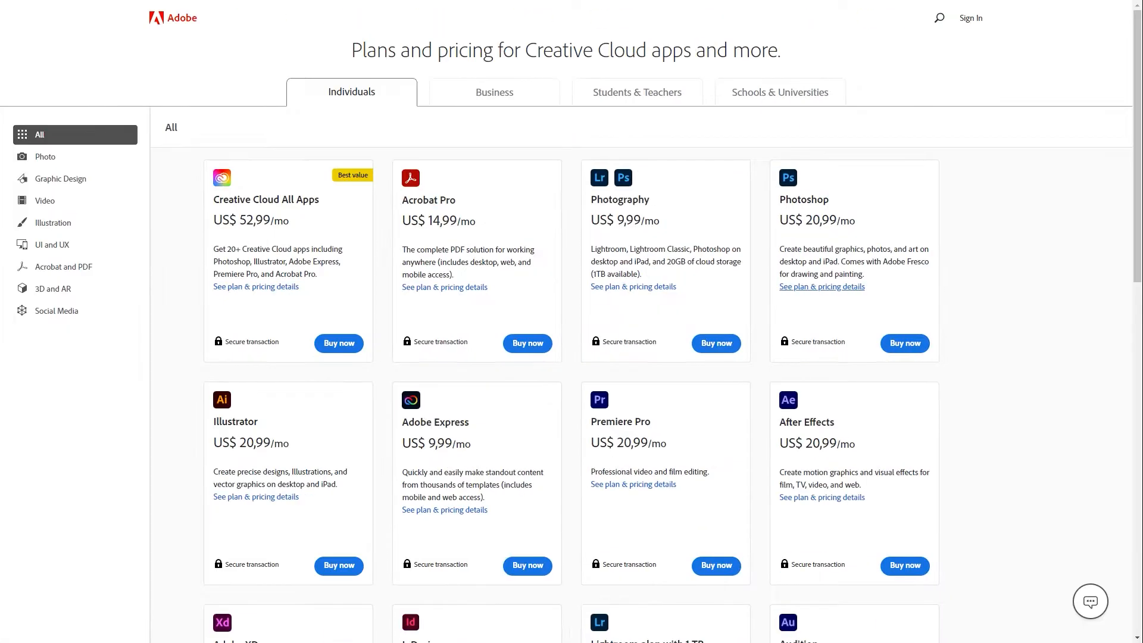
pyautogui.scroll(-3)
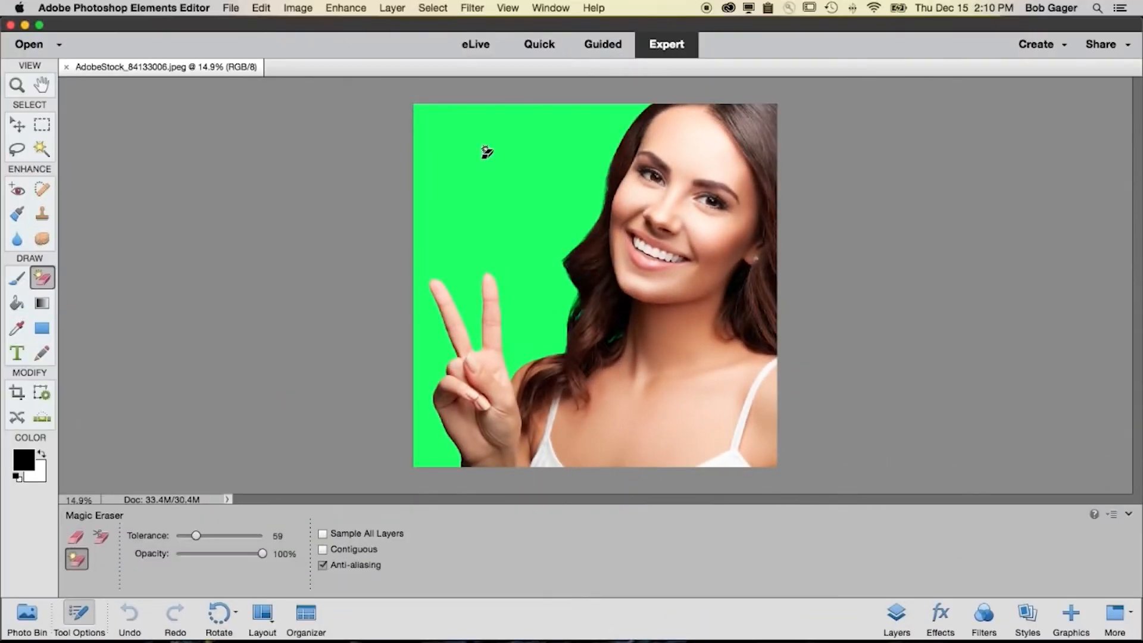
# Replace the green backdrop with a blue grunge texture and Smart Fix the dark garden photo
pyautogui.click(487, 151)
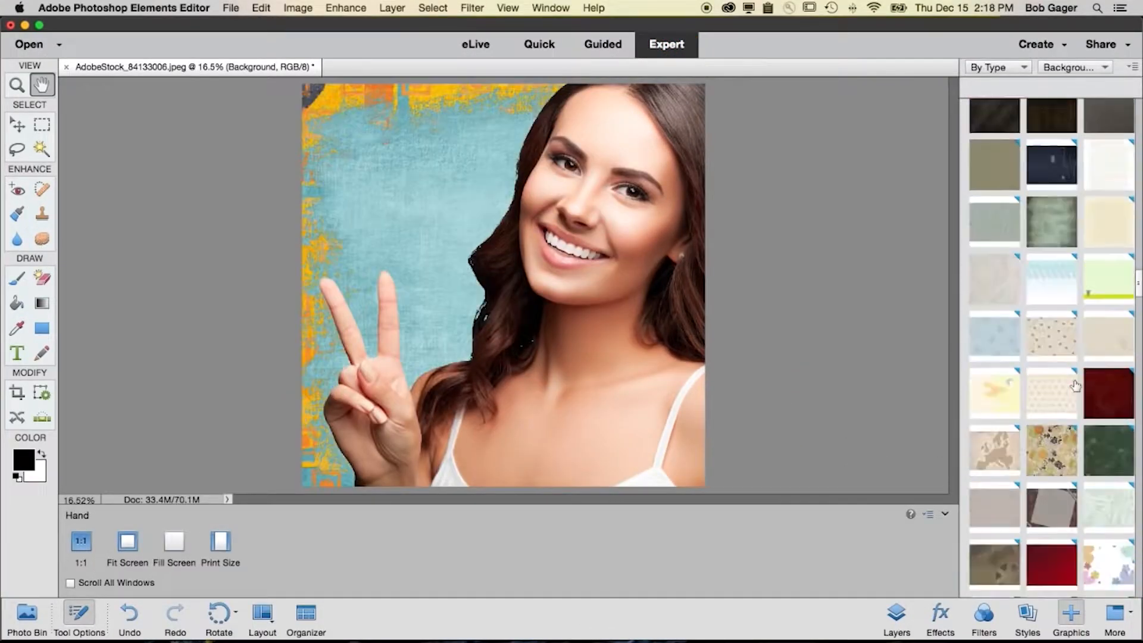
pyautogui.click(1108, 299)
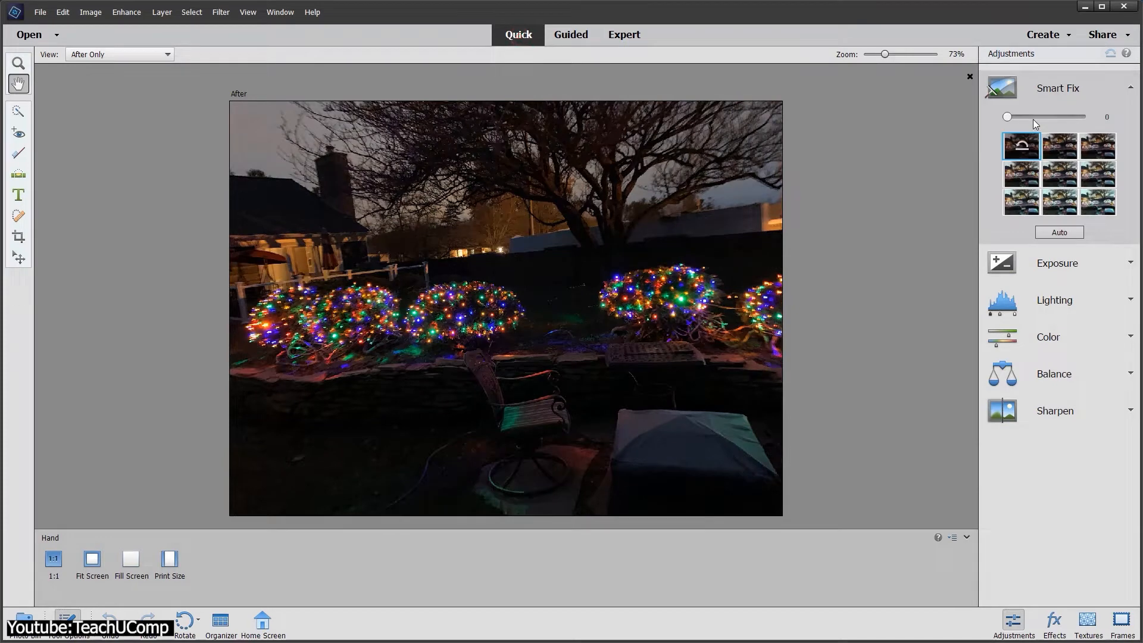
pyautogui.click(1058, 232)
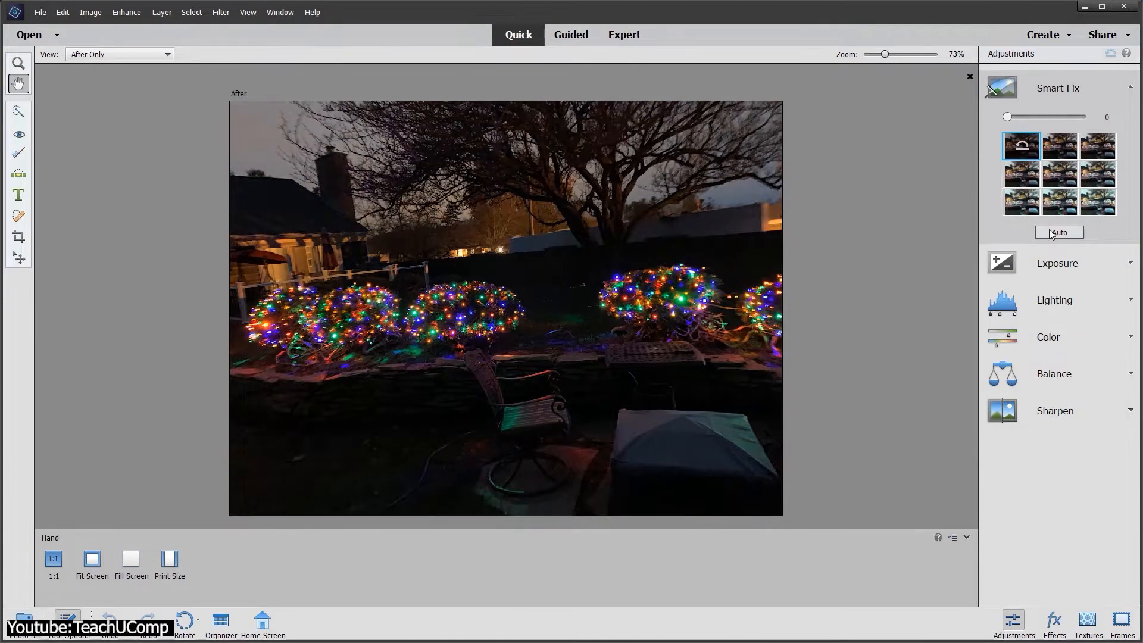
pyautogui.click(1058, 233)
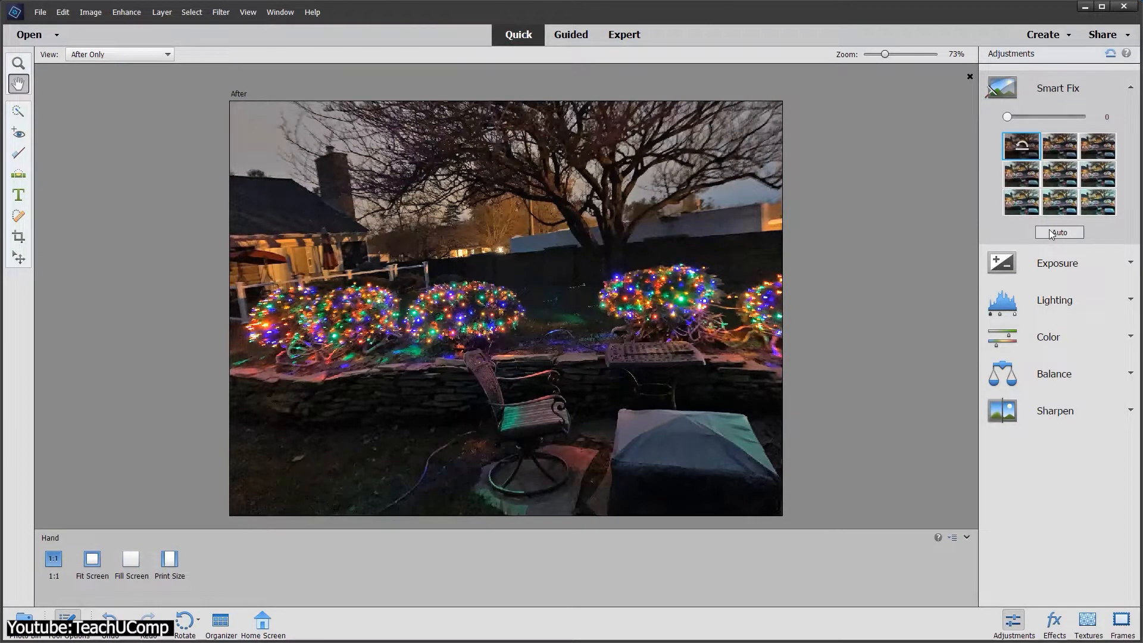
pyautogui.click(571, 35)
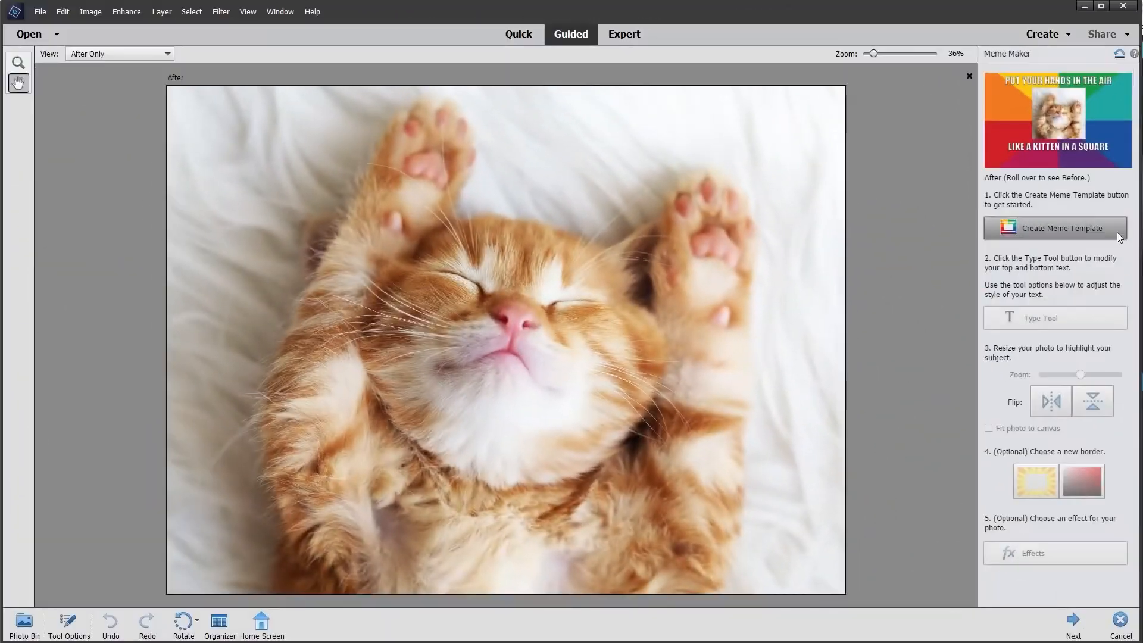
# Create a meme template from the kitten photo and edit its bottom caption
pyautogui.click(1056, 227)
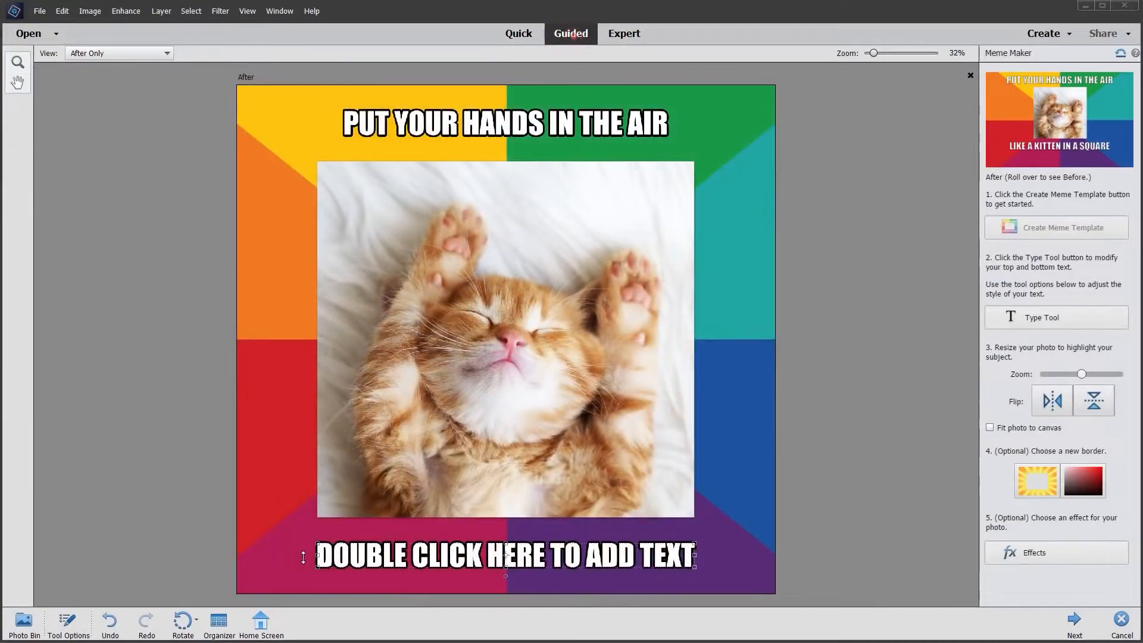
pyautogui.doubleClick(504, 554)
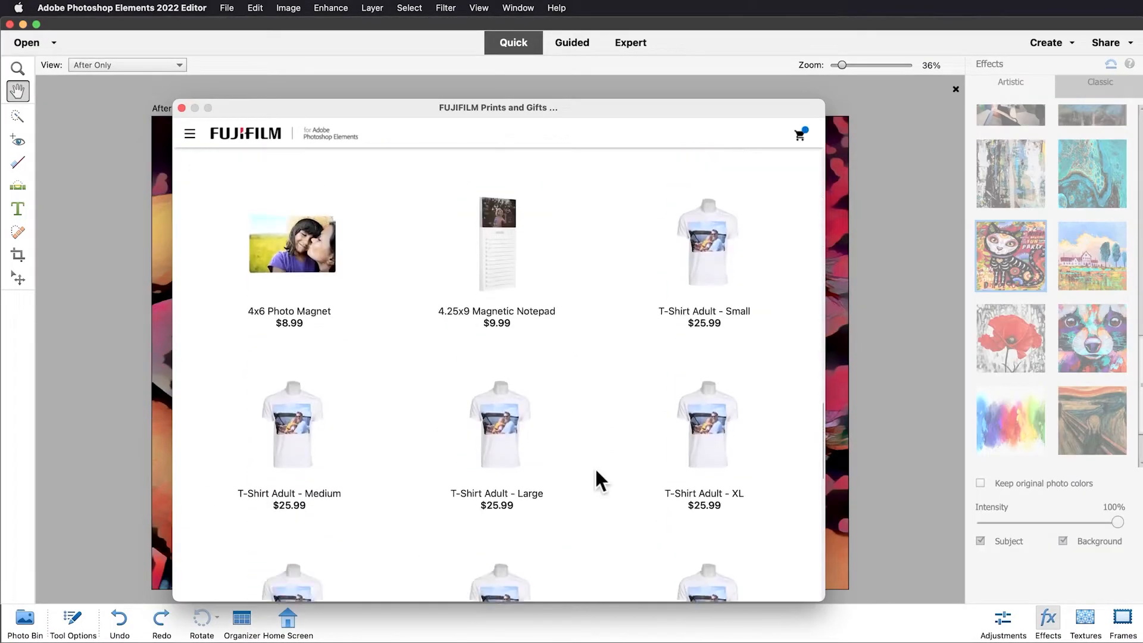
# Scroll the FUJIFILM catalogue past magnets and T-shirts to pouches and photo puzzles
pyautogui.scroll(-3)
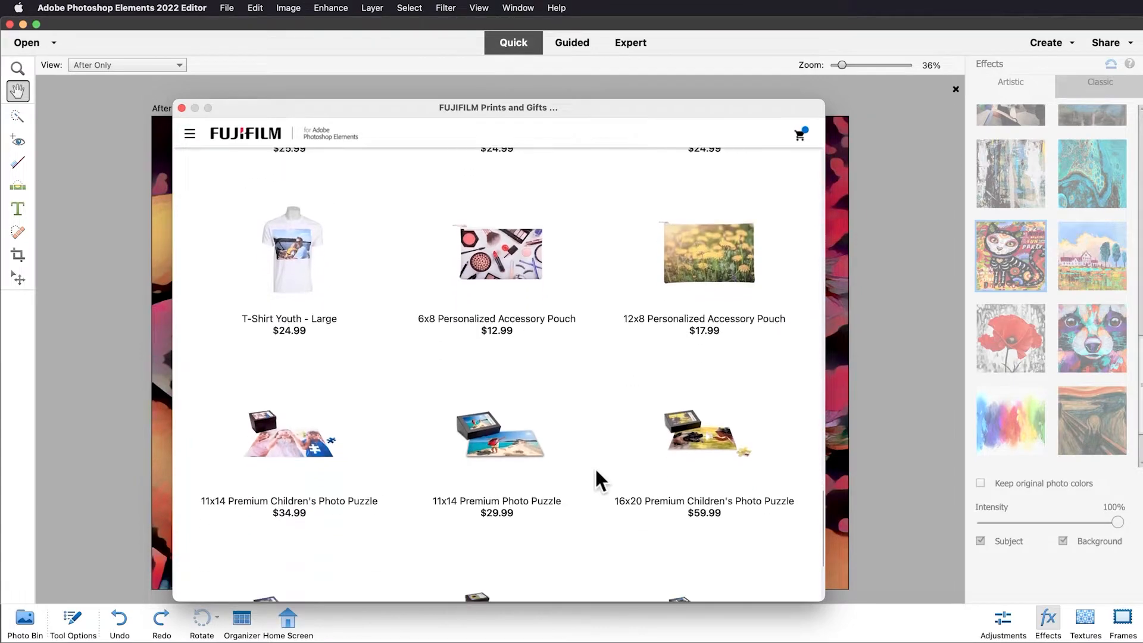
pyautogui.click(955, 89)
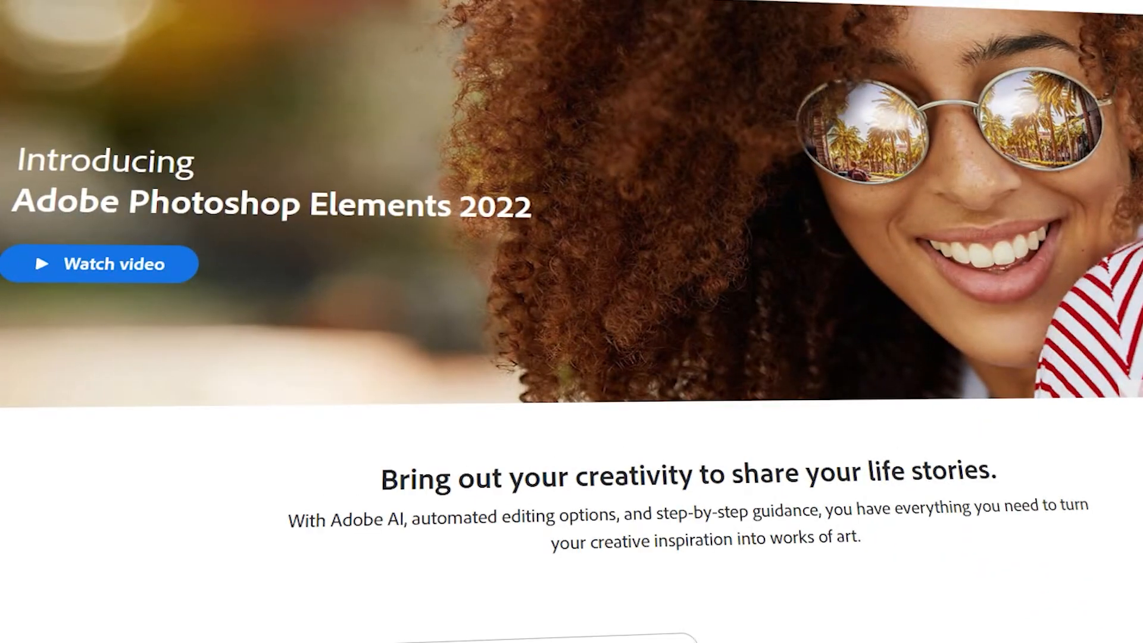
# Scroll the Photoshop Elements 2022 page down to the Buy now cards and footer links
pyautogui.scroll(-3)
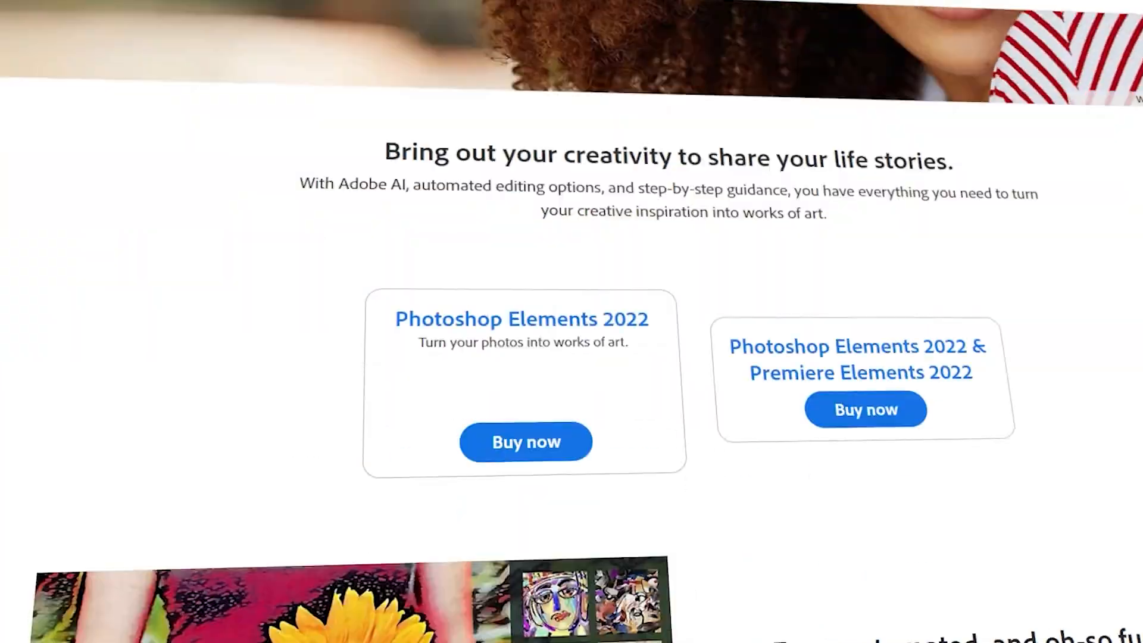
pyautogui.scroll(-3)
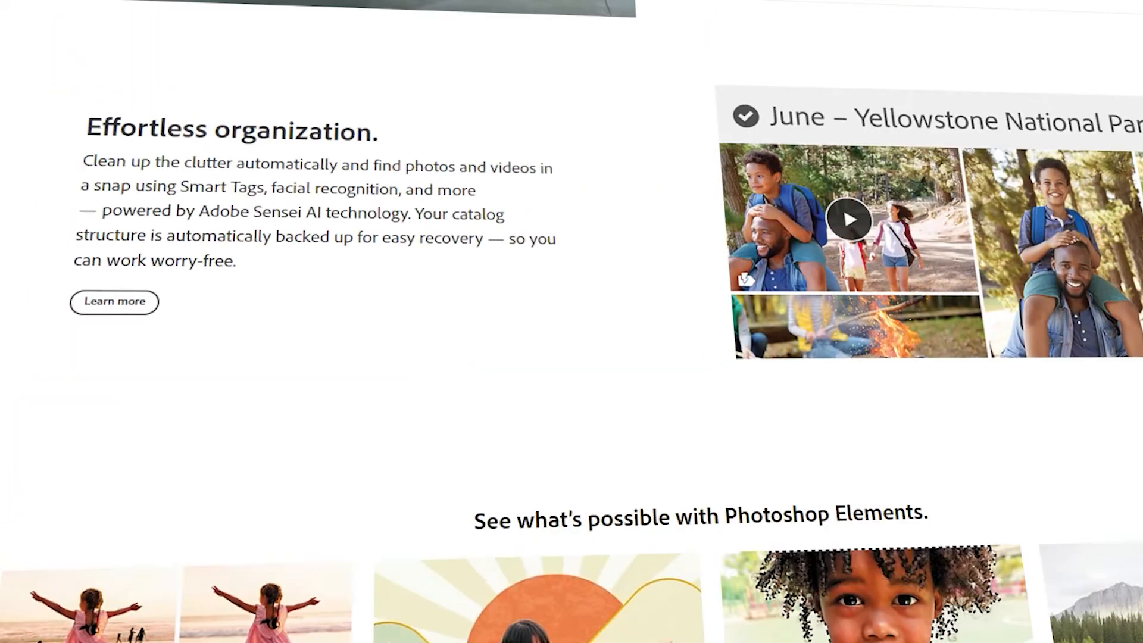
pyautogui.scroll(-3)
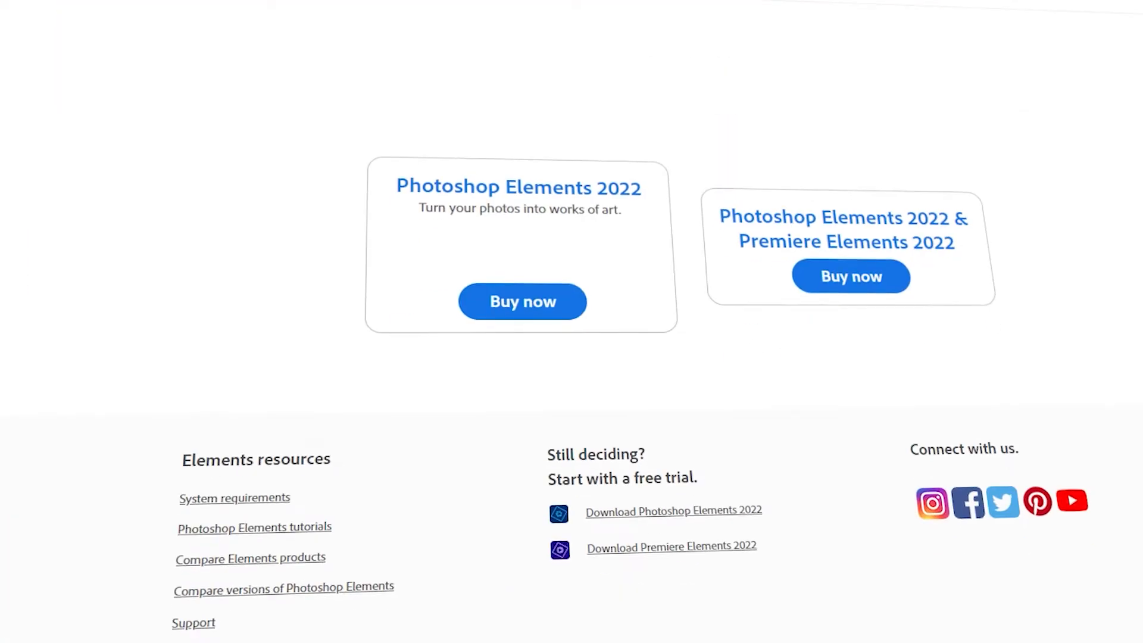
pyautogui.scroll(3)
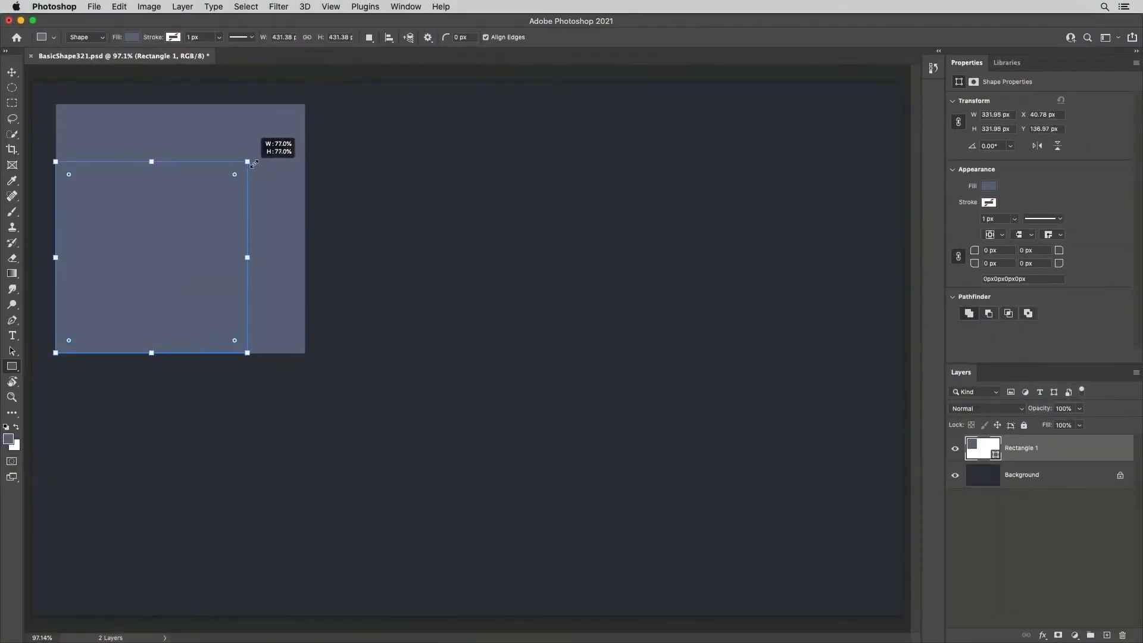
# Drag the Rectangle 1 corner handle to fill the canvas, then round its corners
pyautogui.moveTo(248, 161); pyautogui.dragTo(292, 115)
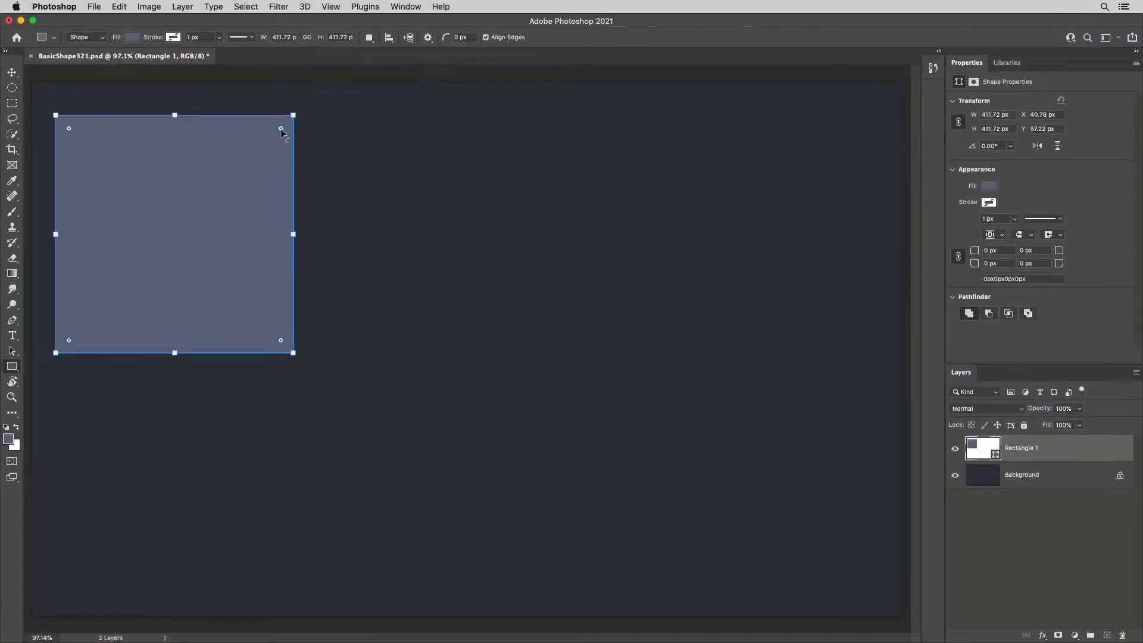
pyautogui.moveTo(281, 130); pyautogui.dragTo(241, 186)
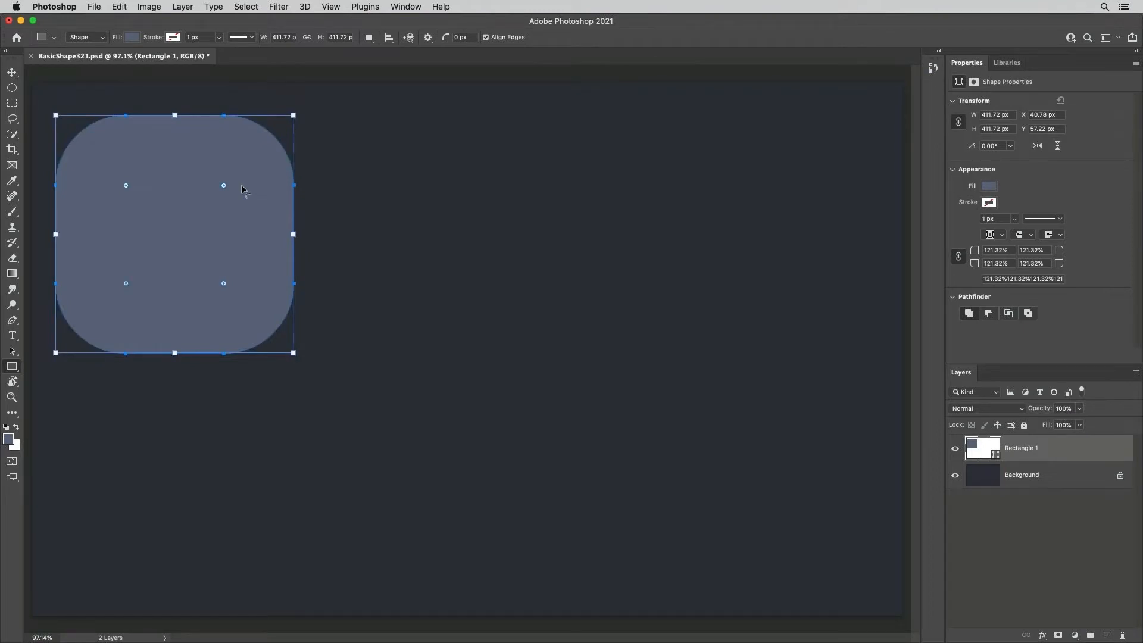
pyautogui.moveTo(228, 192)
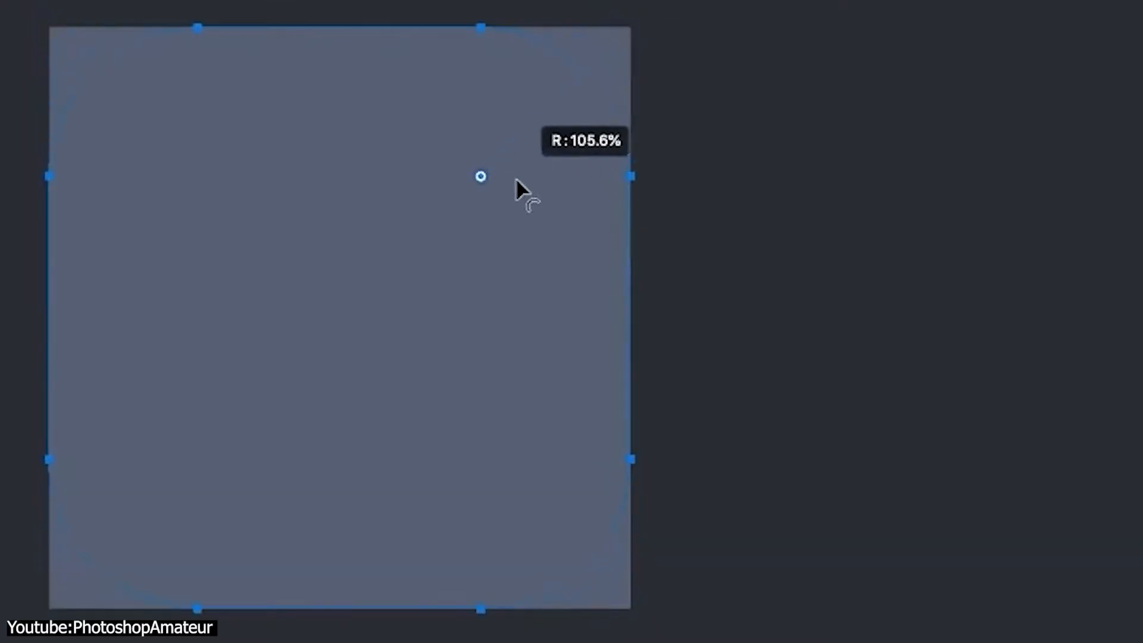
# Drag the live corner widget to adjust the square's corner radius
pyautogui.moveTo(479, 176); pyautogui.dragTo(480, 200)
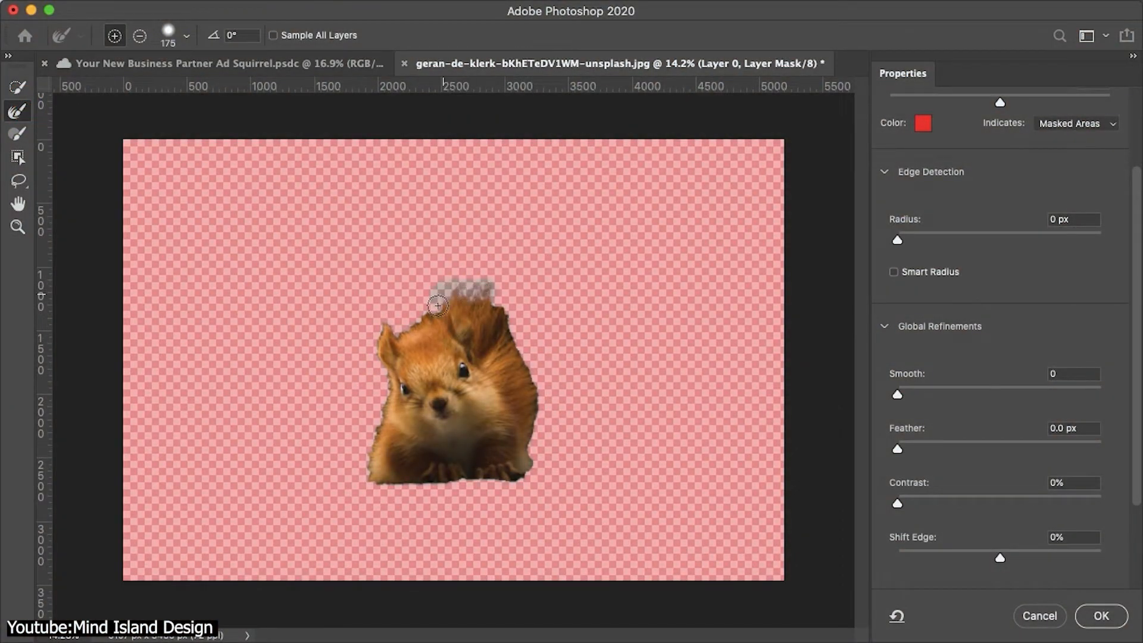
# Paint the Refine Edge Brush over the fur on the squirrel's head
pyautogui.click(1102, 616)
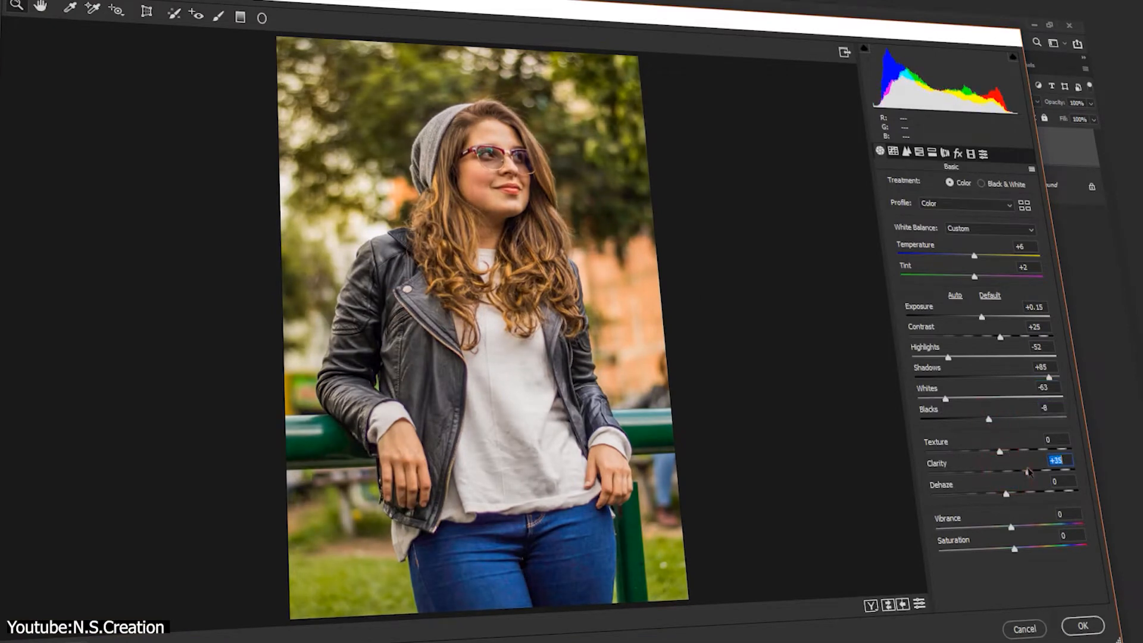
# Increase the Clarity slider for the leather-jacket portrait in Camera Raw
pyautogui.moveTo(1013, 550); pyautogui.dragTo(1019, 550)
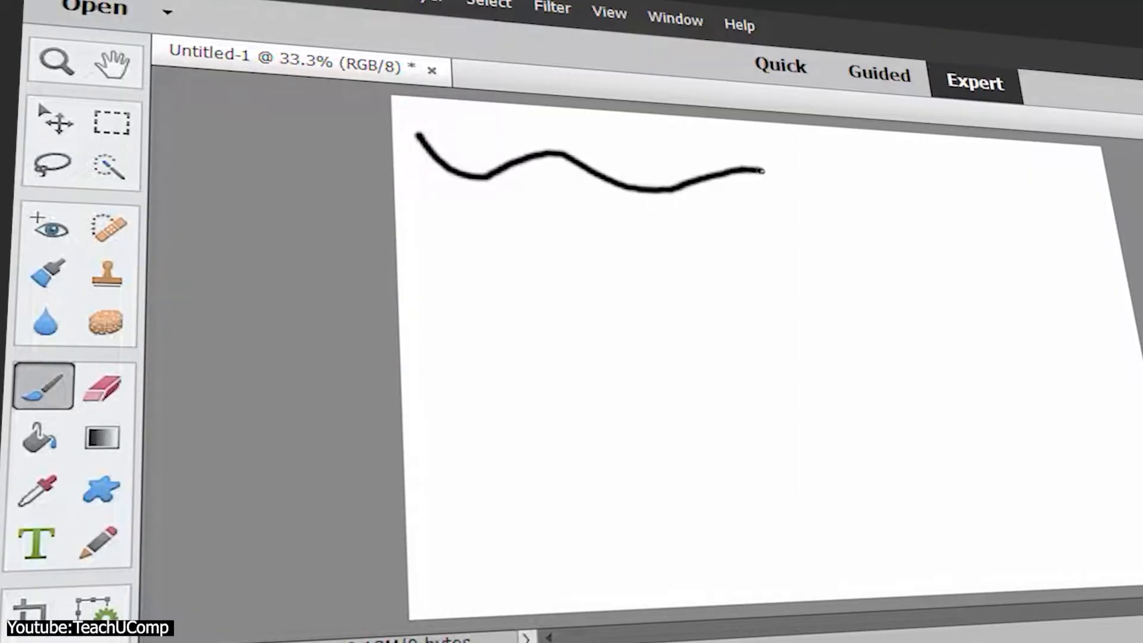
# Paint a black freehand stroke across the white canvas with the Brush
pyautogui.moveTo(758, 170); pyautogui.dragTo(962, 185)
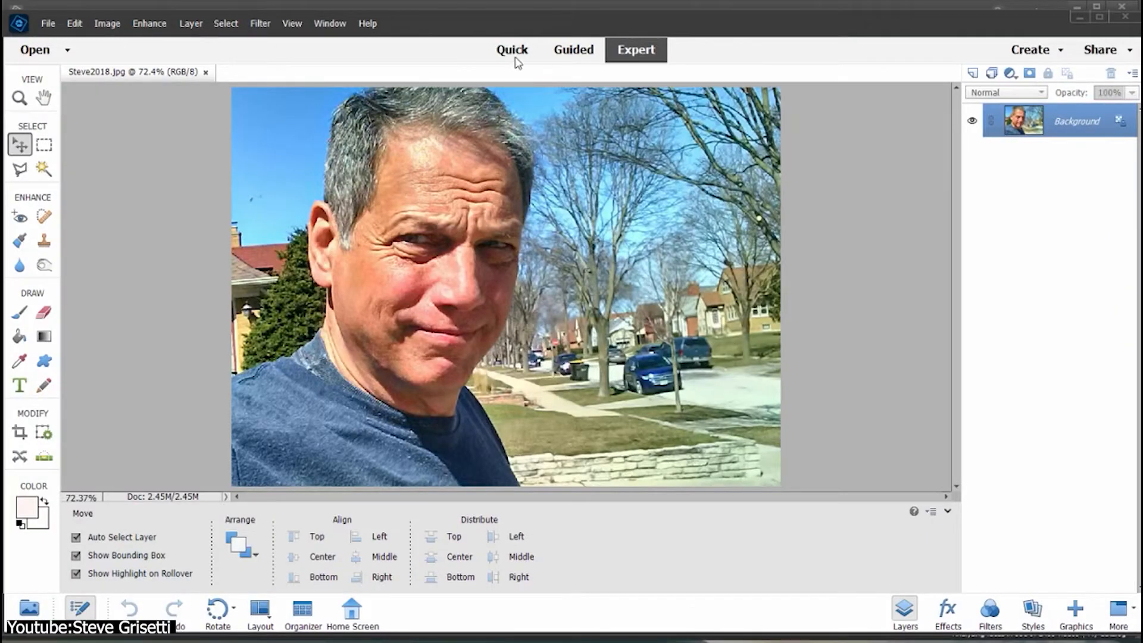
# Enter Guided mode and browse Color, Fun Edits, then Special Edits collections
pyautogui.click(572, 49)
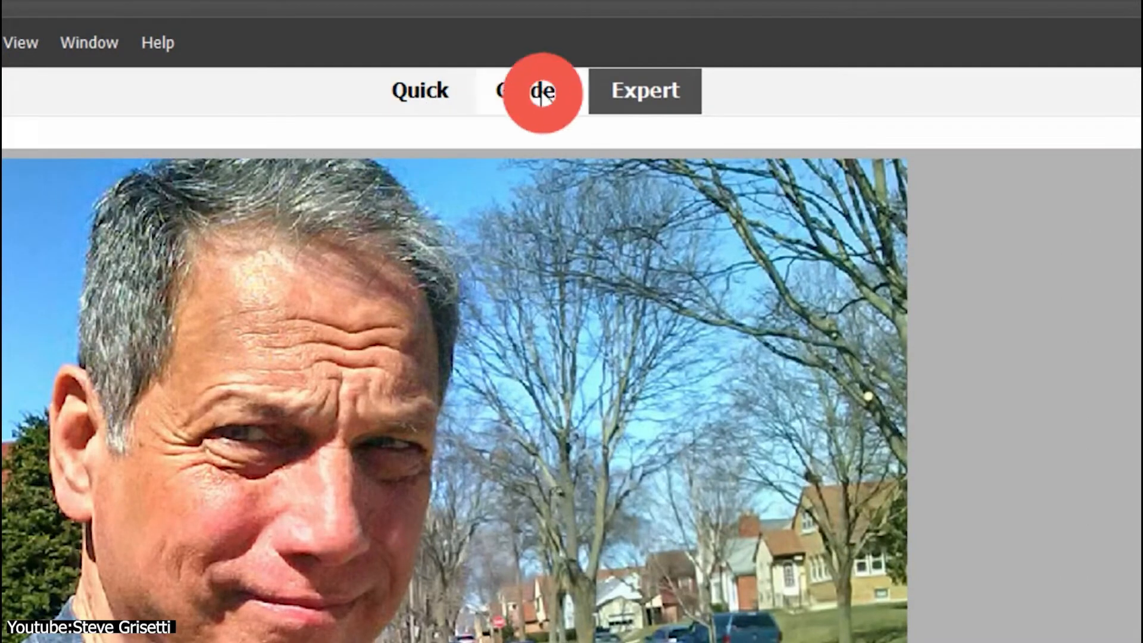
pyautogui.click(539, 91)
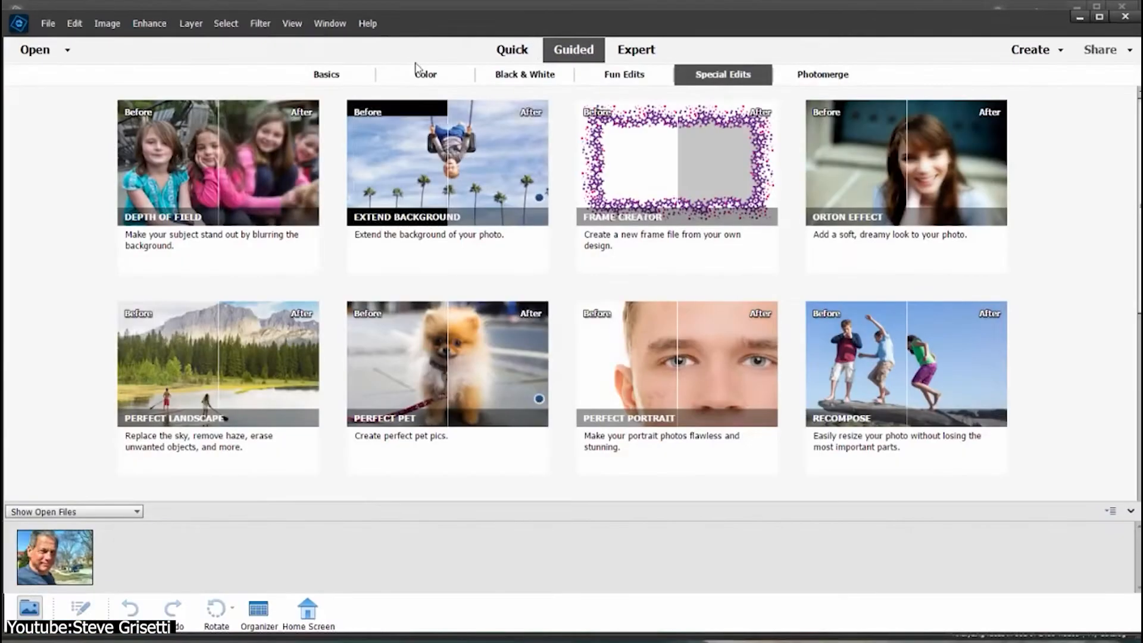
pyautogui.click(425, 74)
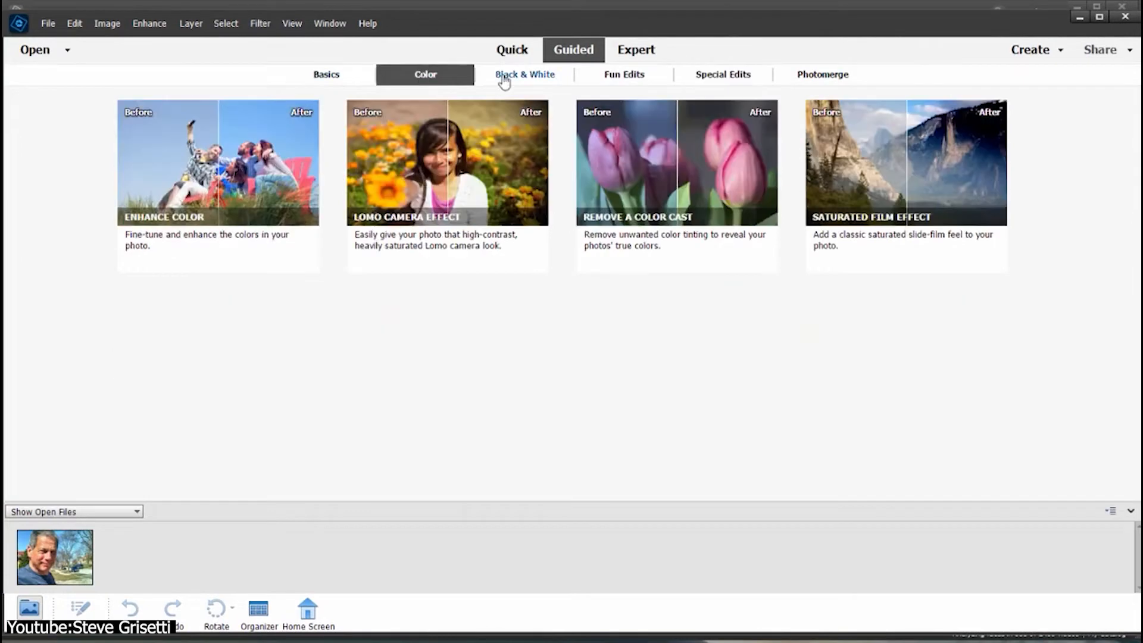
pyautogui.click(623, 73)
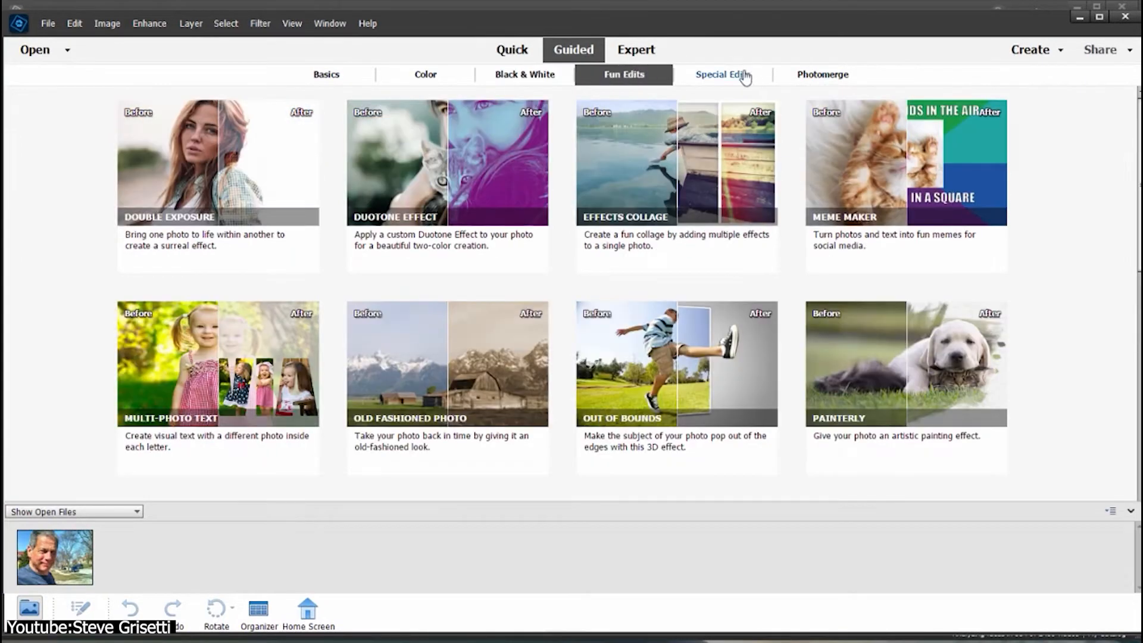
pyautogui.click(722, 74)
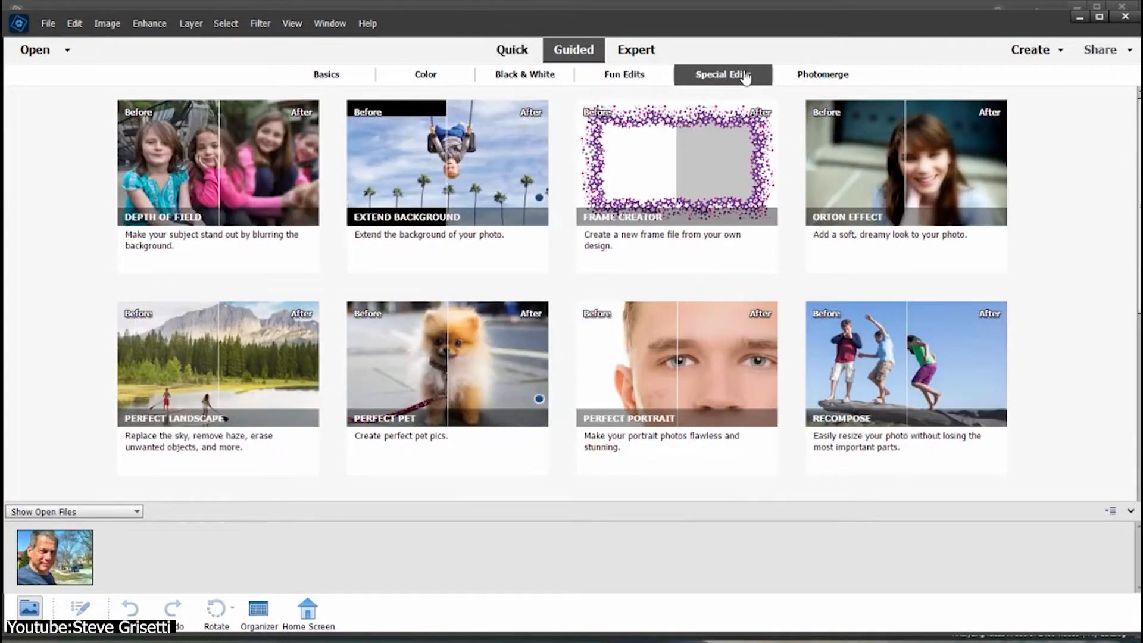